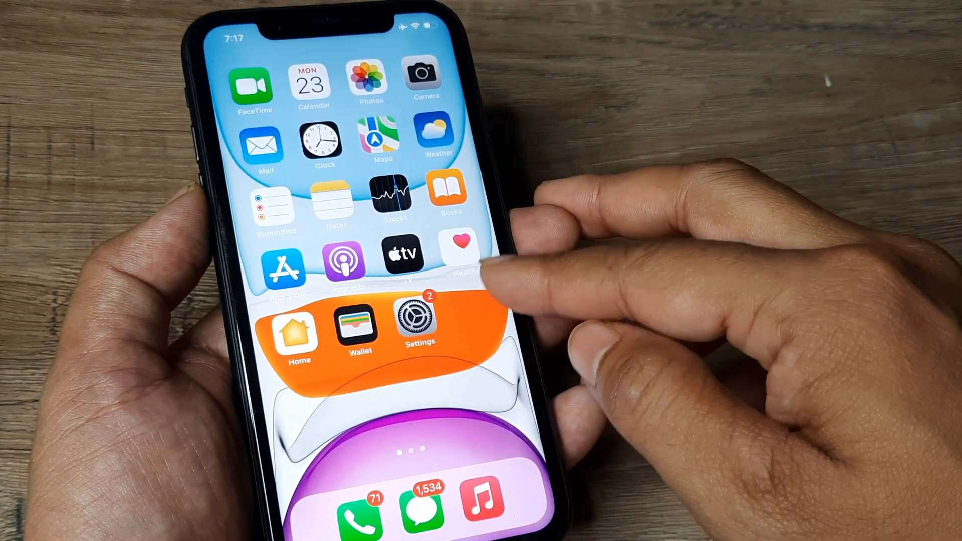
Step: Launch Settings from the home screen, reaching the main list with the iOS 16.5 update notice
left_click(419, 331)
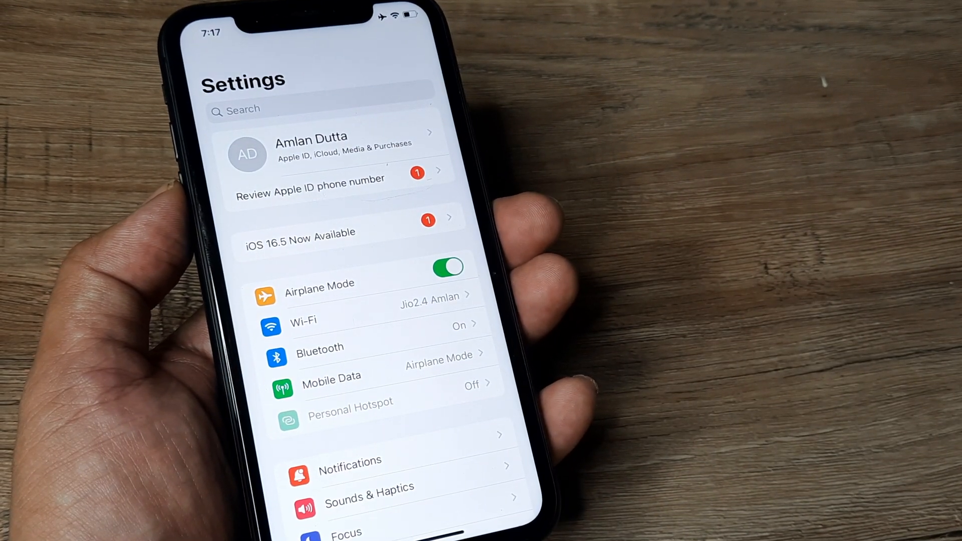
left_click(448, 267)
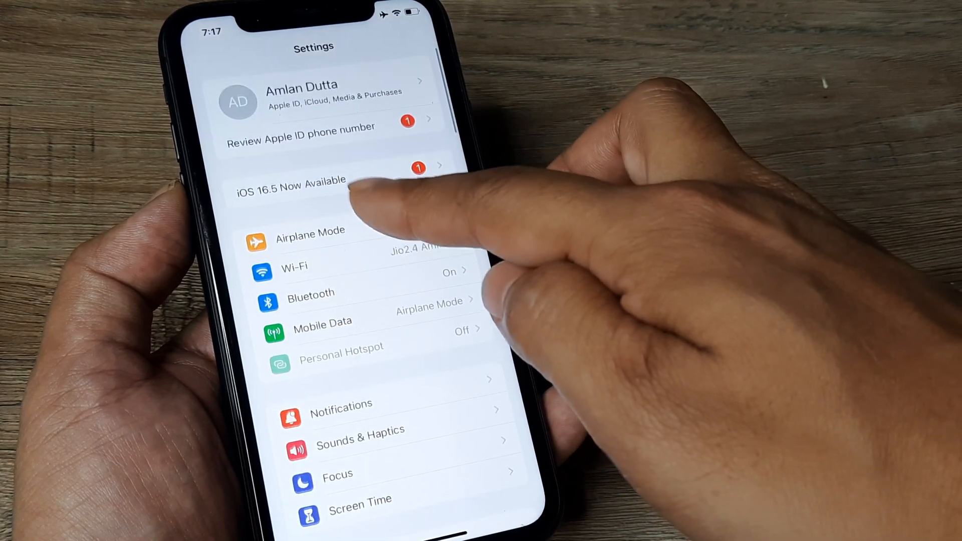
left_click(411, 201)
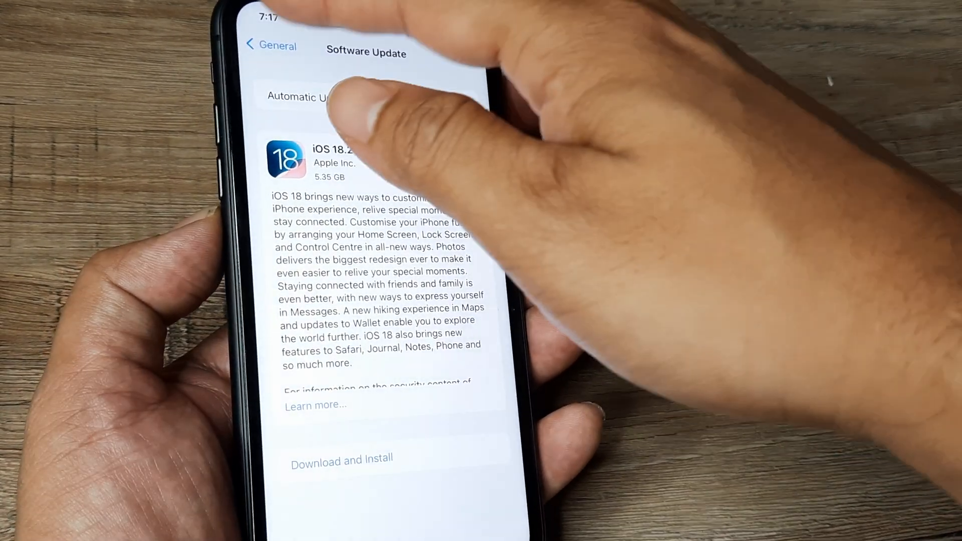
left_click(270, 46)
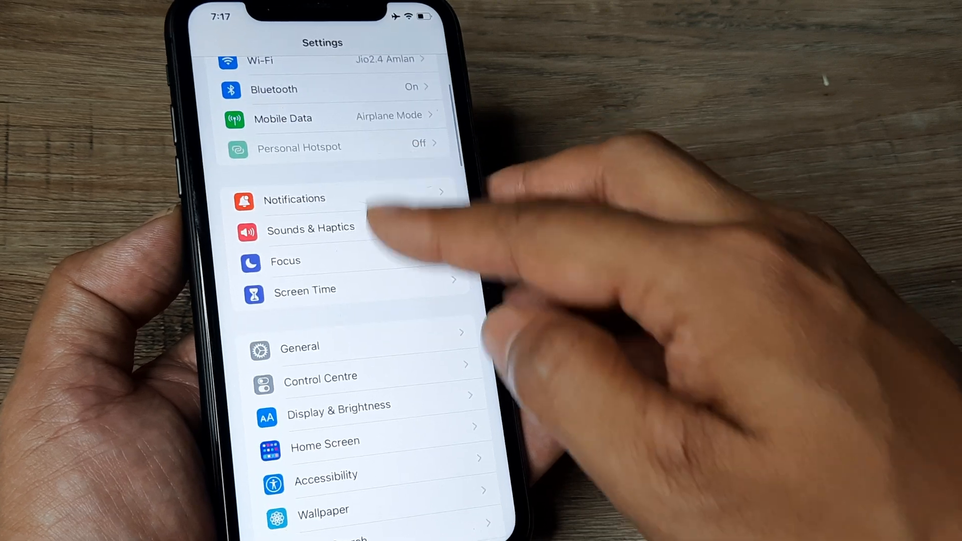
Step: Go to General > Software Update, showing iOS 18.2 (5.35 GB) ready to download
left_click(300, 347)
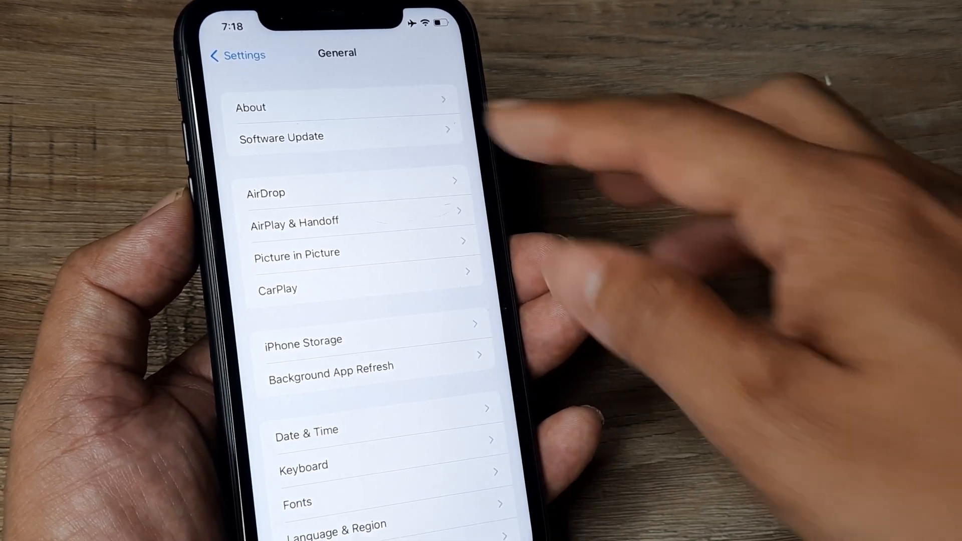
left_click(281, 137)
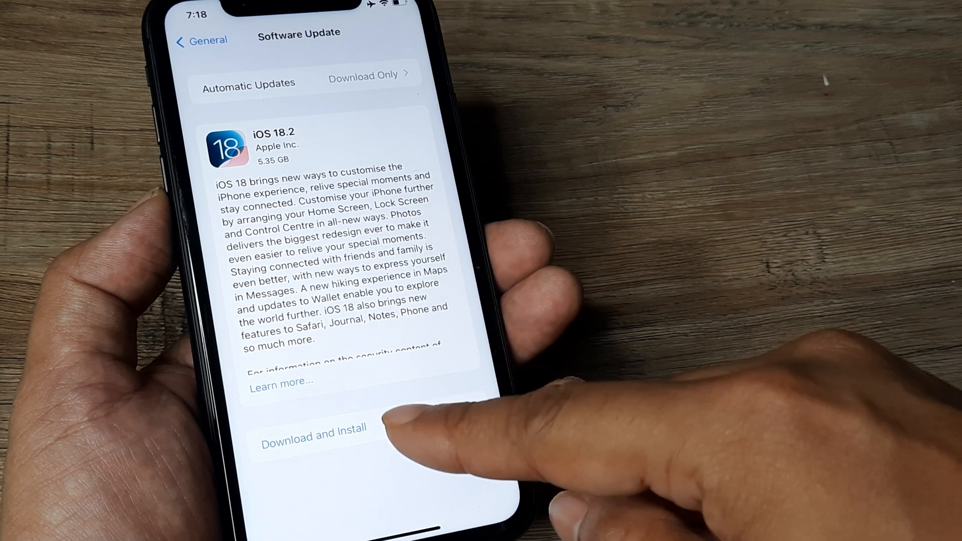
Step: Request the iOS 18.2 Download and Install, agreeing to the Terms and Conditions and confirmation alert
left_click(312, 429)
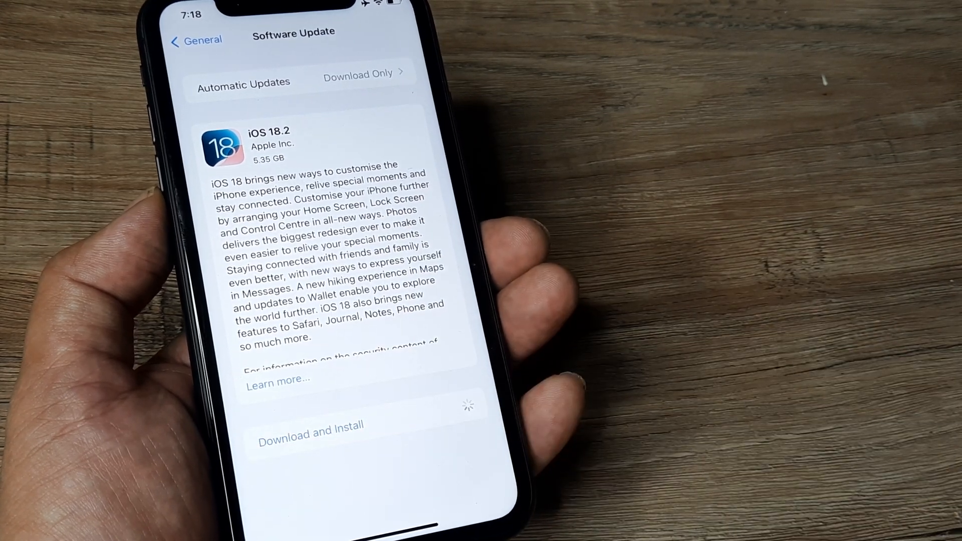
left_click(311, 426)
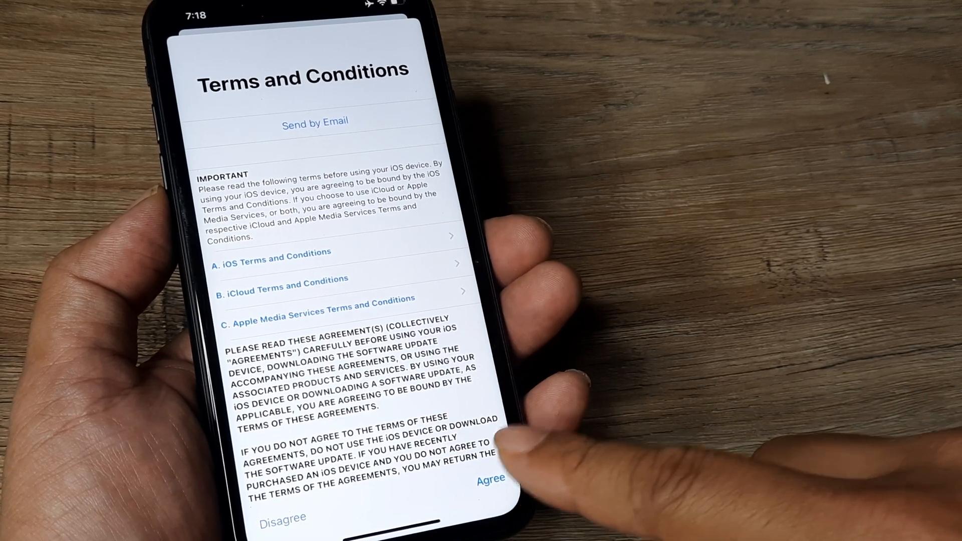
left_click(490, 478)
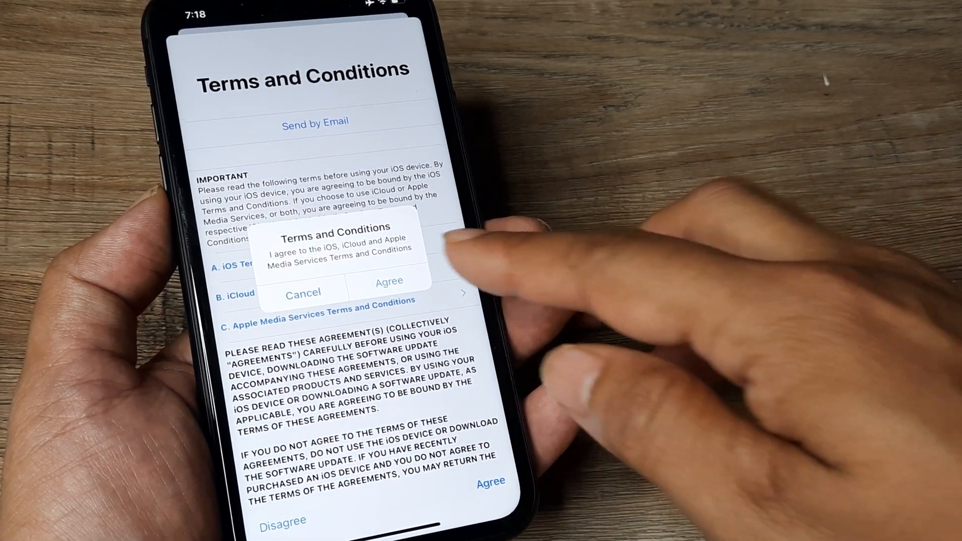
left_click(389, 281)
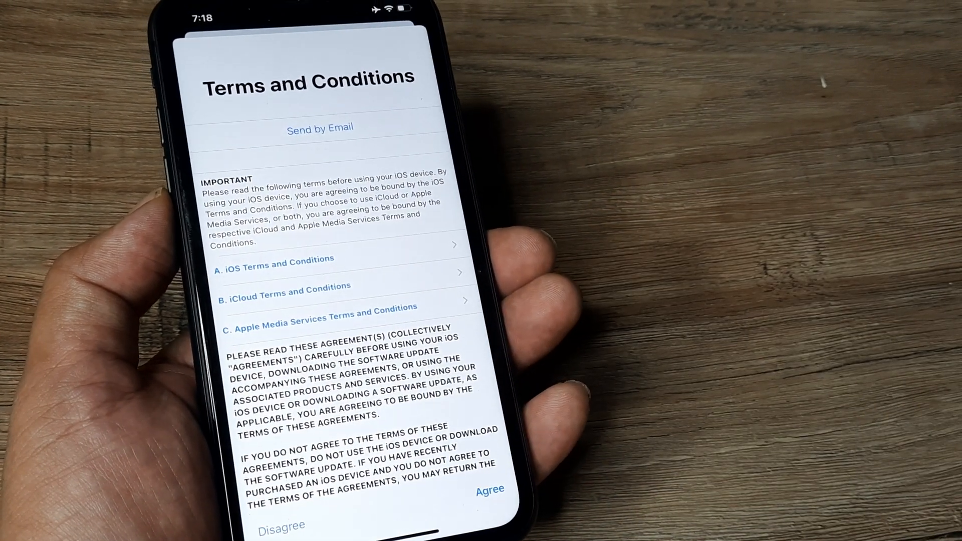
left_click(490, 489)
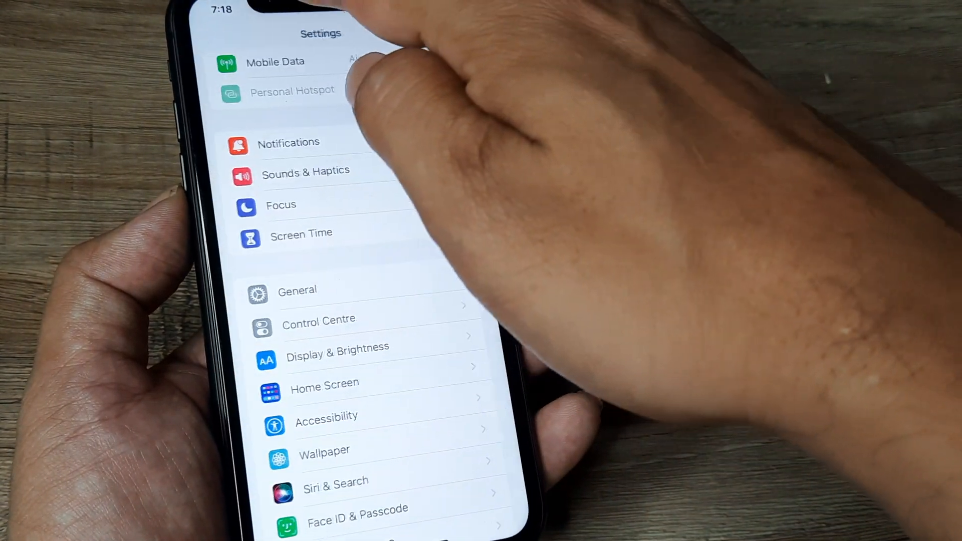
Step: Scroll the main list and reopen General > Software Update while it checks for updates
scroll("down", 3)
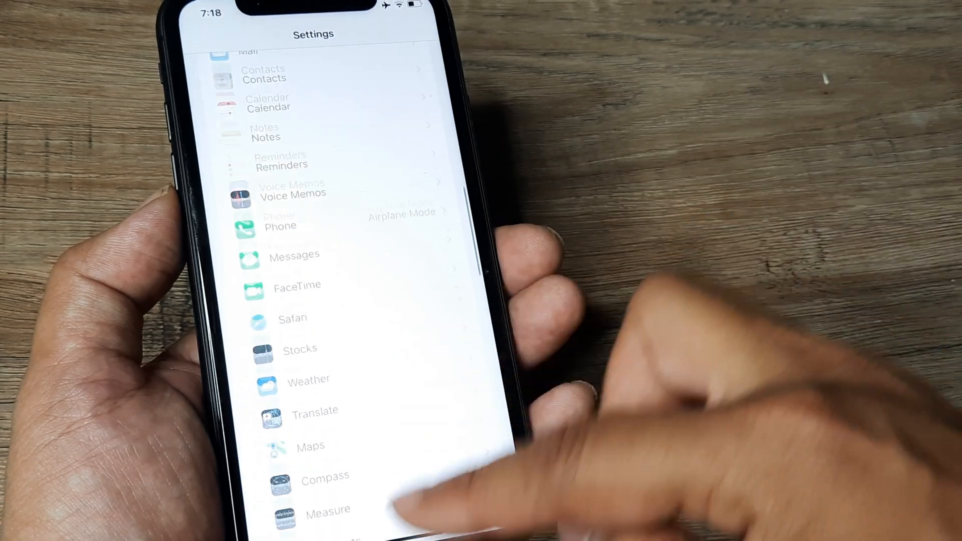
scroll("down", 3)
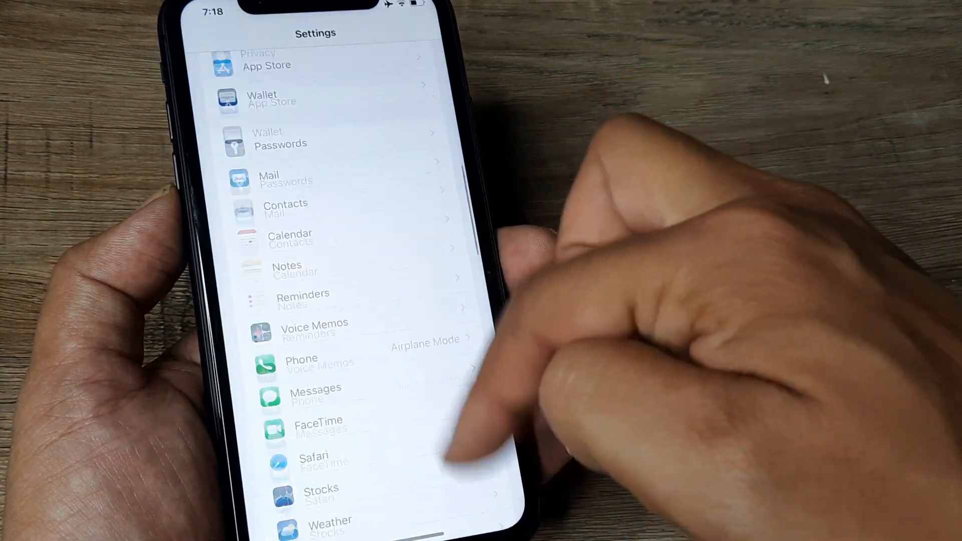
scroll("down", 3)
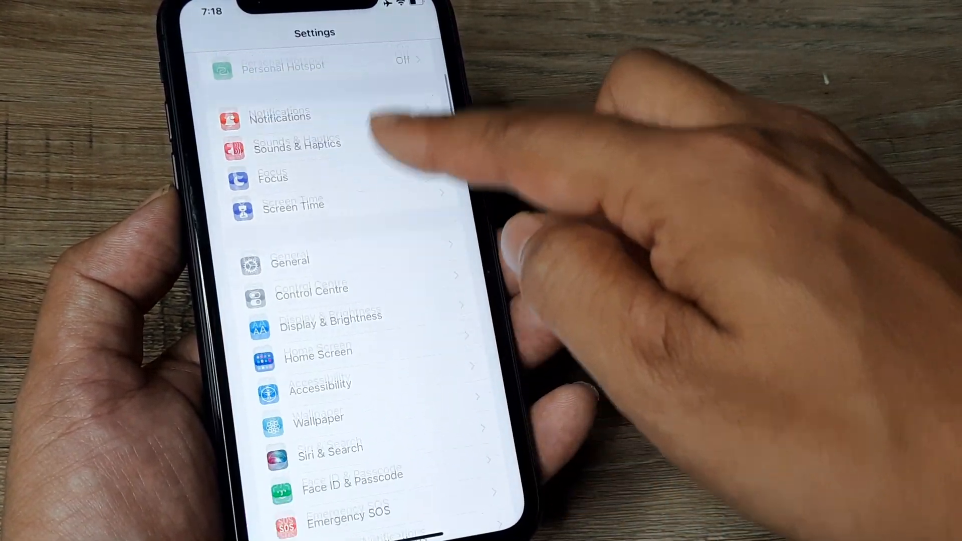
left_click(290, 260)
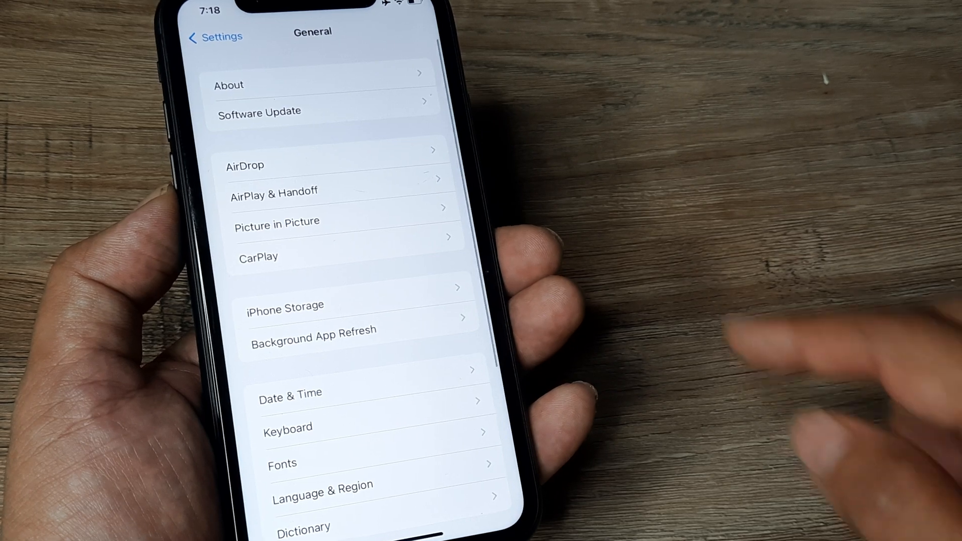
left_click(259, 111)
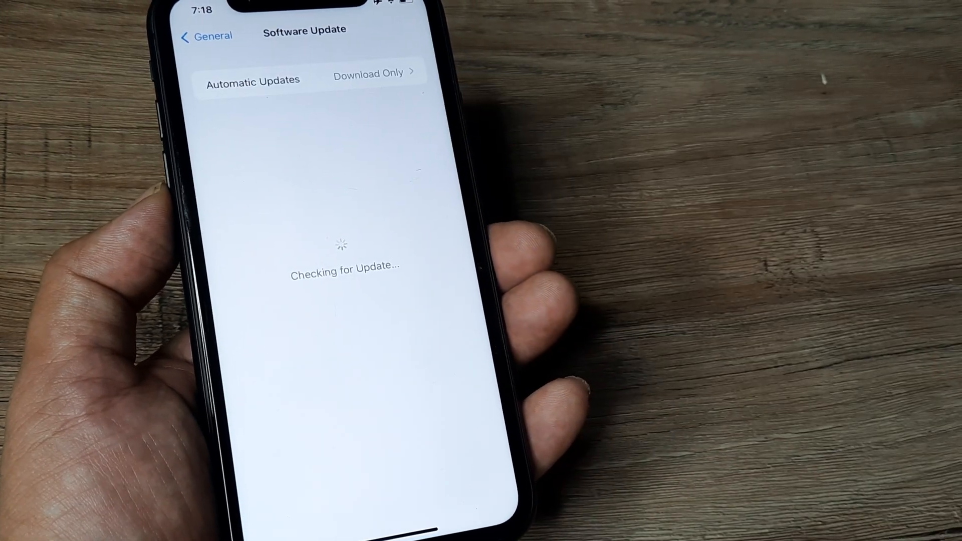